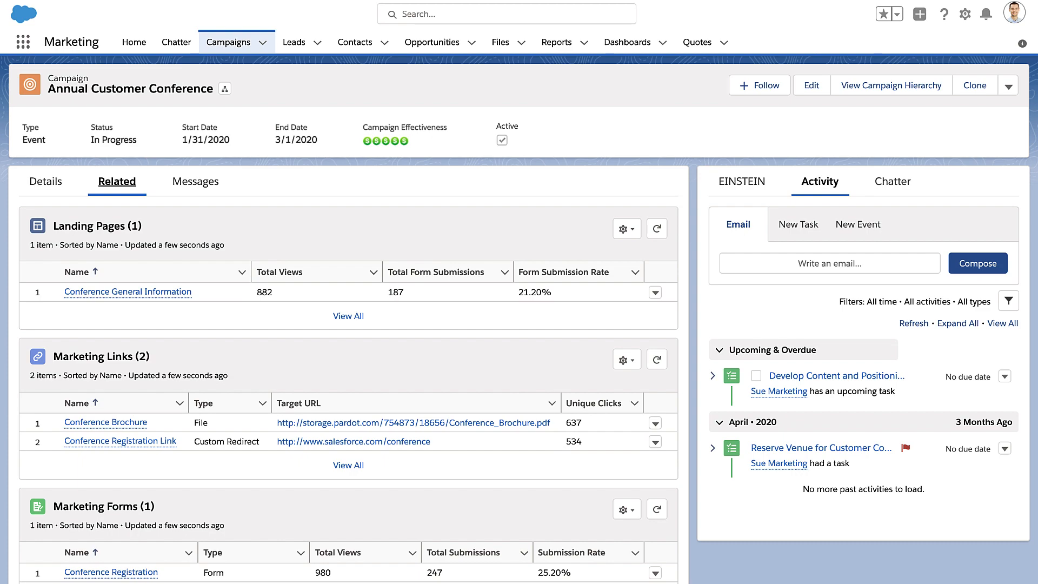
# - Enable Einstein Analytics from the Analytics Getting Started page and confirm the prompt
pyautogui.click(965, 14)
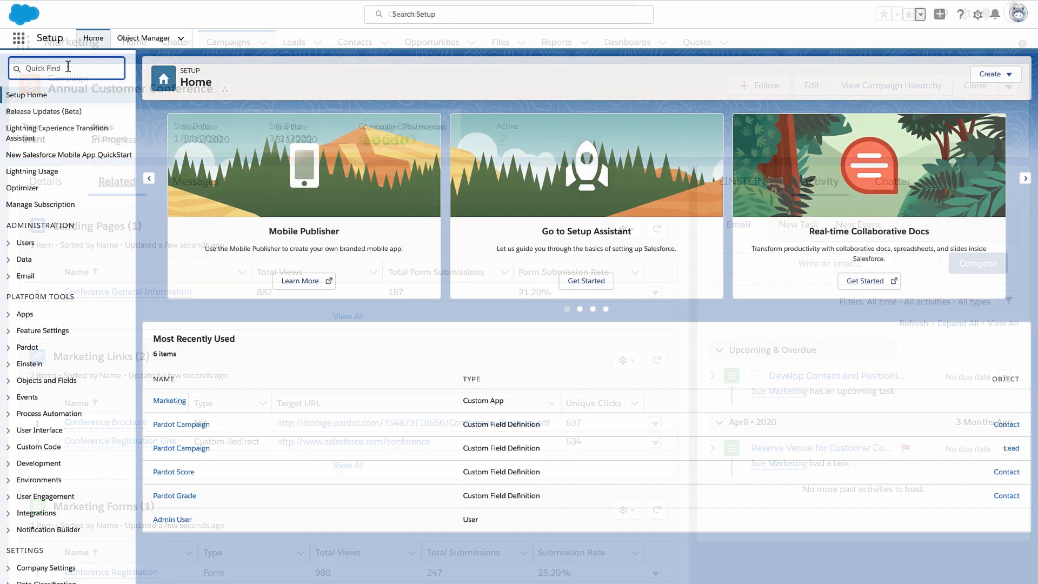
pyautogui.write('Analytics')
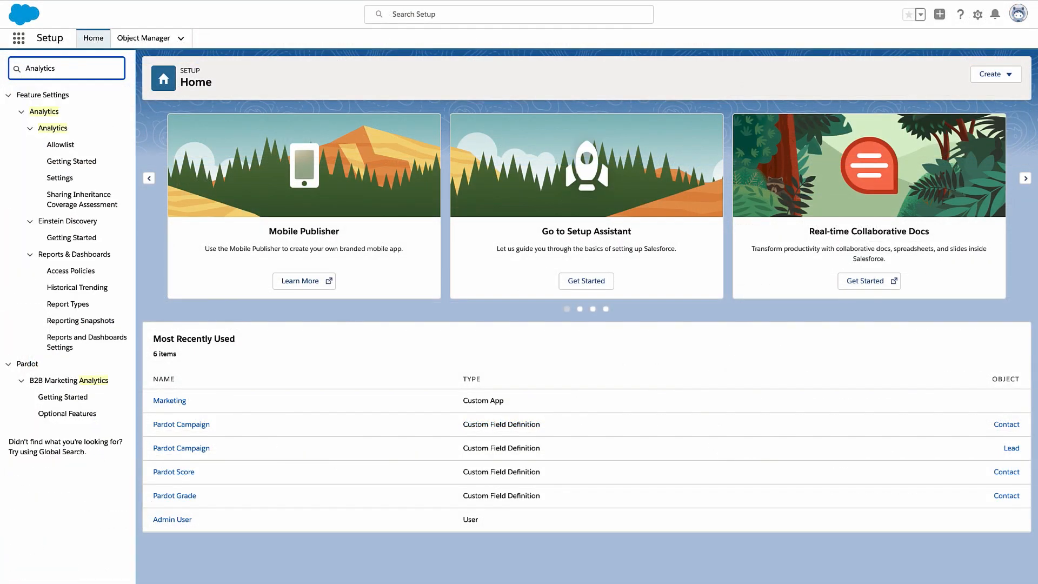
pyautogui.click(70, 161)
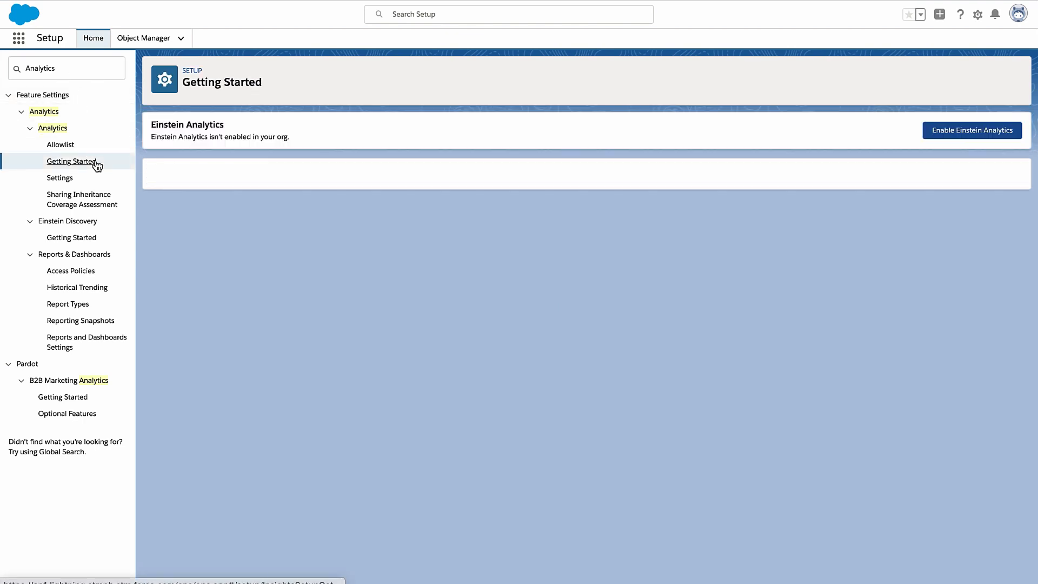
pyautogui.click(971, 130)
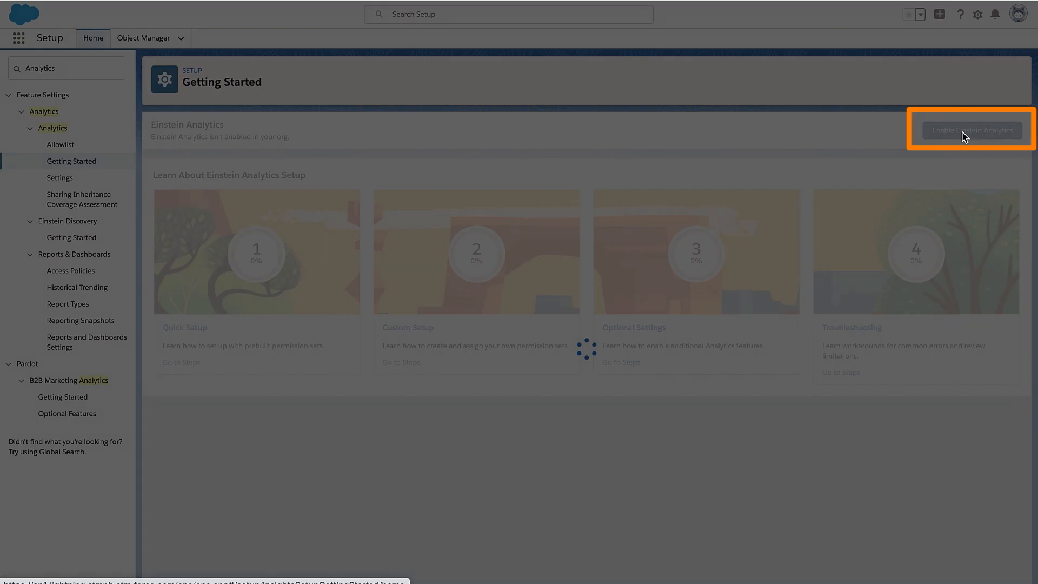
pyautogui.click(971, 130)
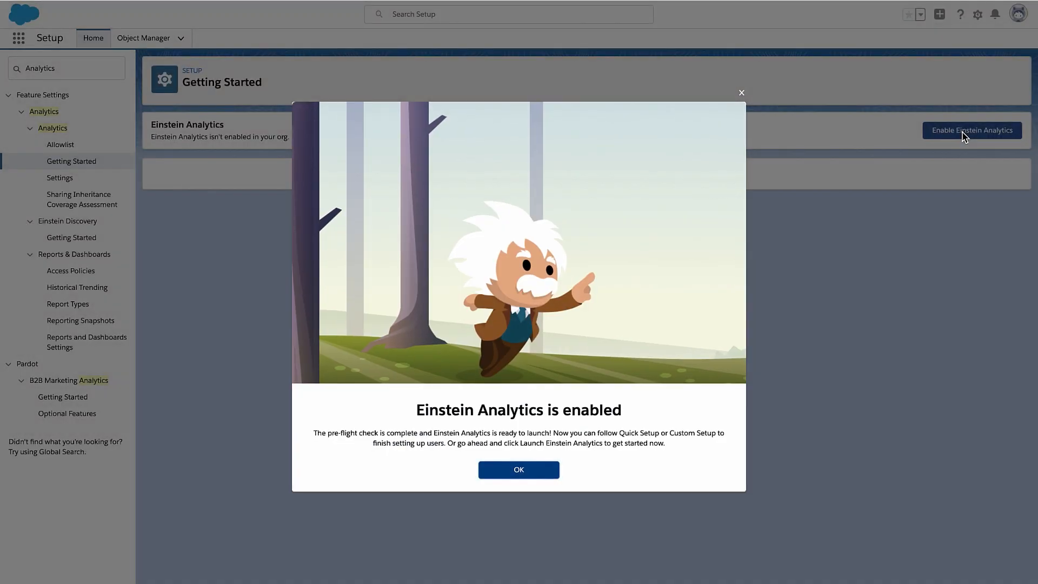
pyautogui.click(519, 469)
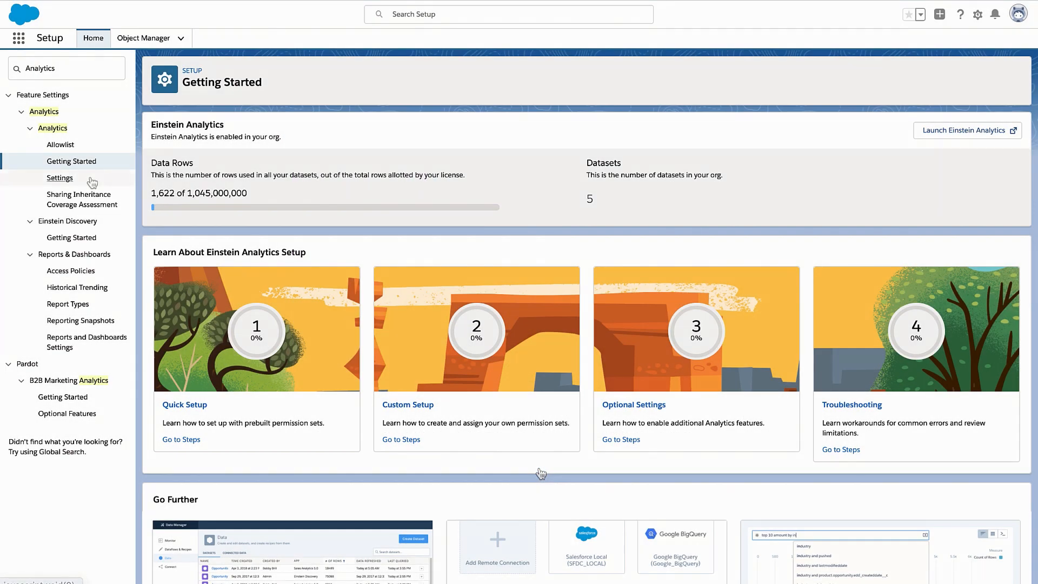
# - Tick Enable Analytics Templates on the Analytics Settings page
pyautogui.click(59, 178)
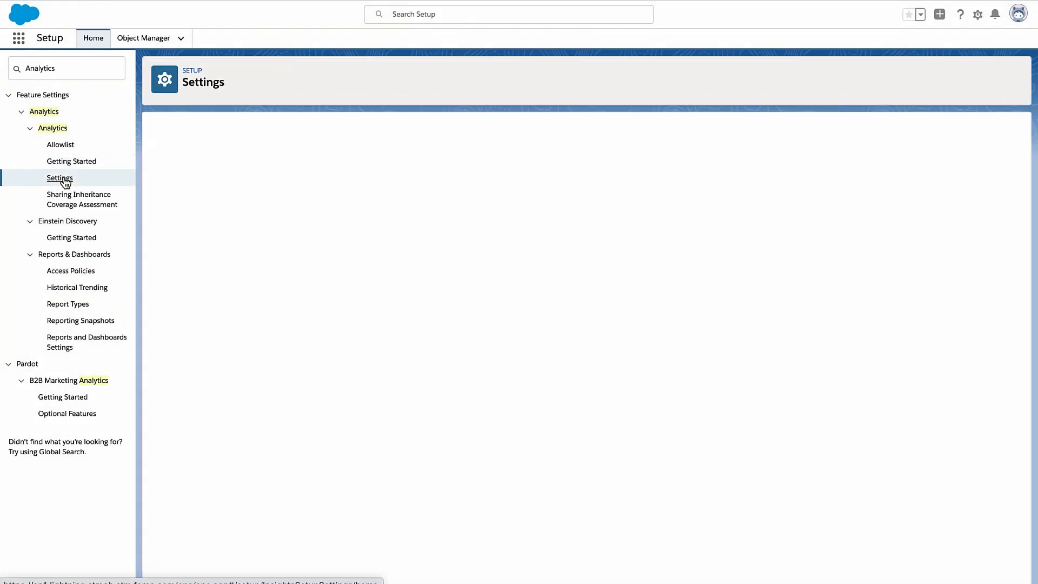
pyautogui.click(59, 178)
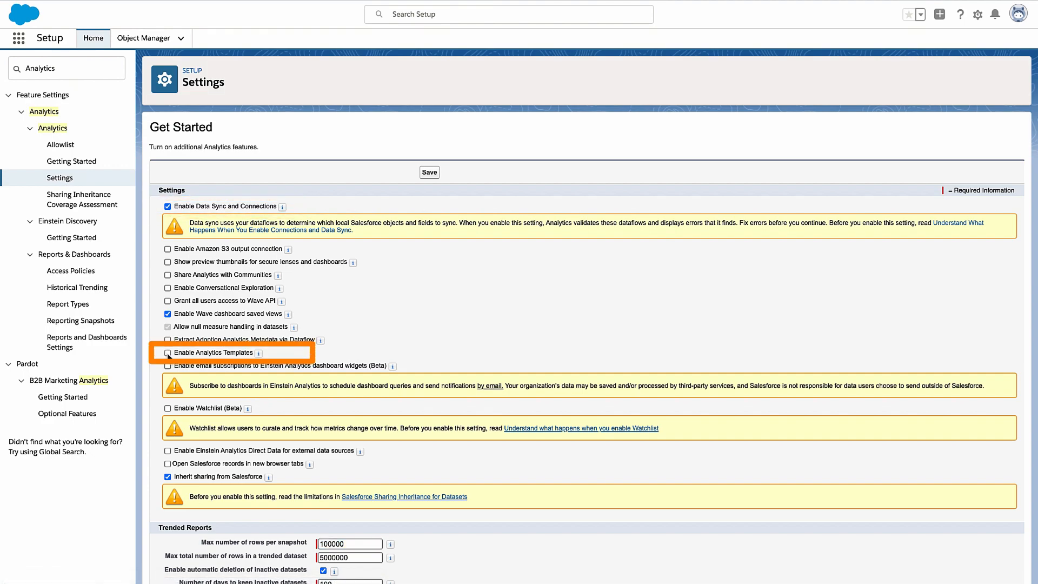
pyautogui.click(168, 352)
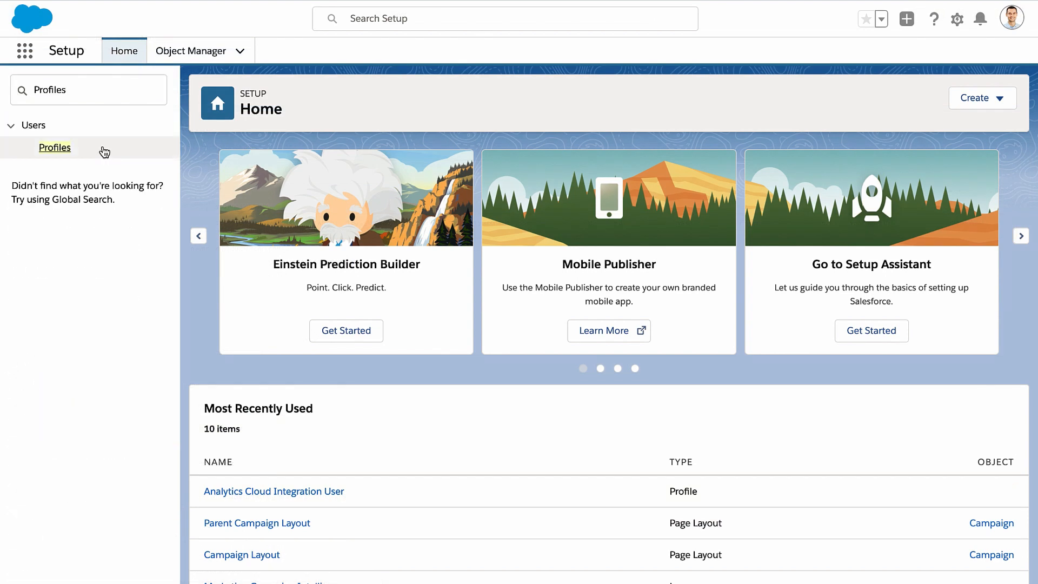
# - Review Object Settings for the Analytics Cloud Integration User profile
pyautogui.click(54, 147)
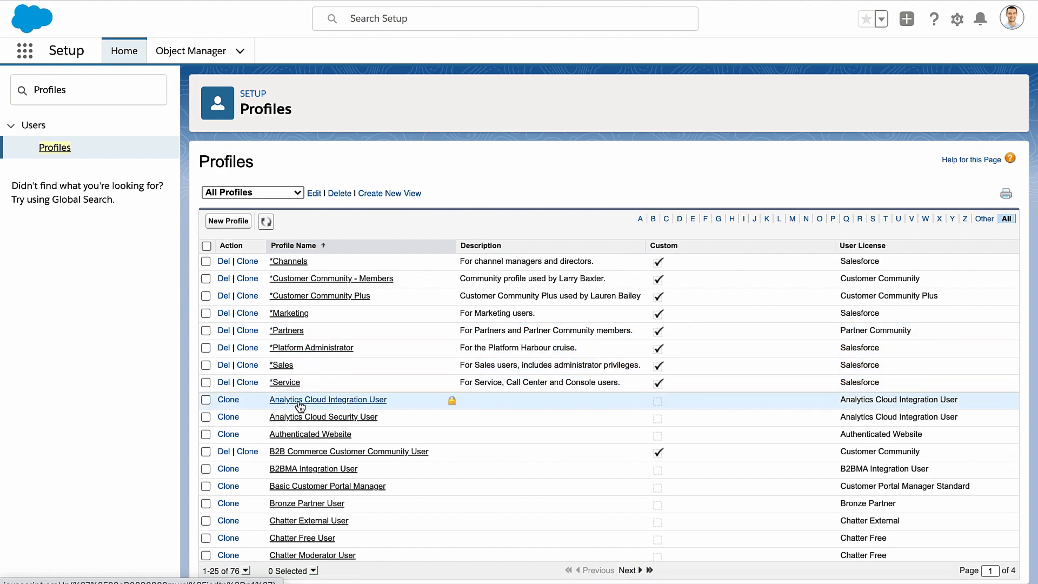
pyautogui.click(320, 399)
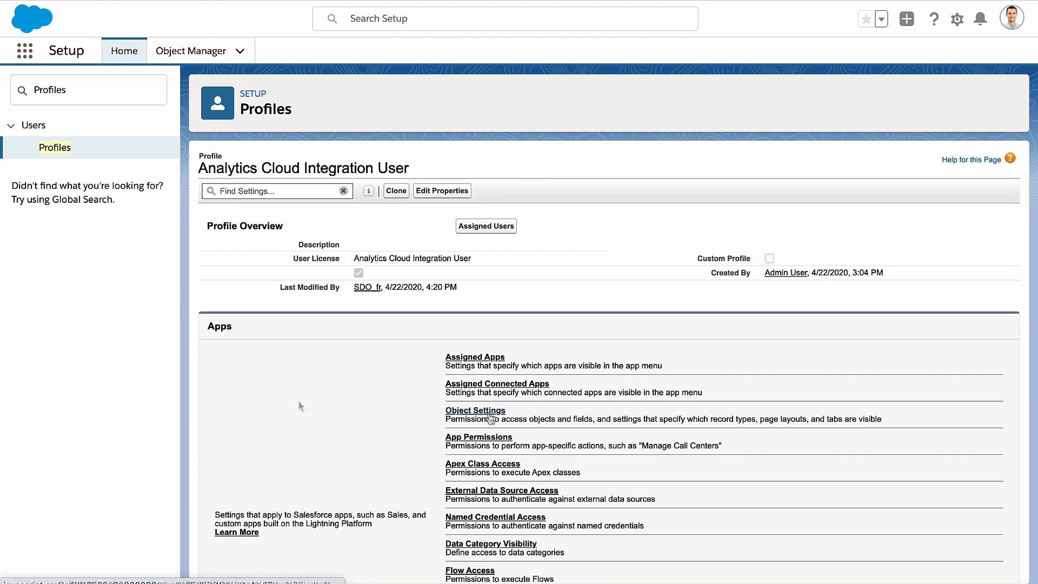
pyautogui.click(475, 411)
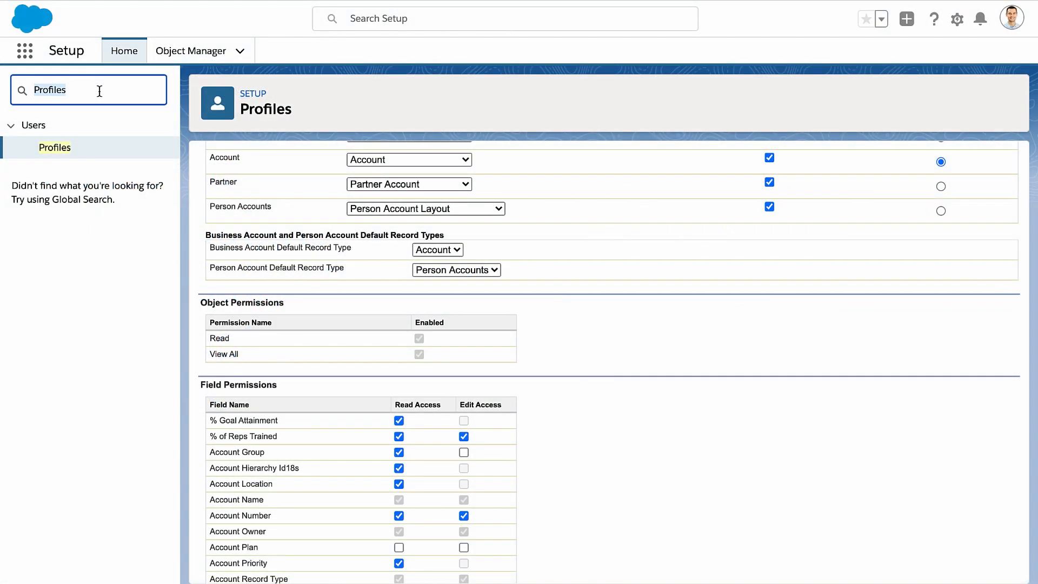
# - Open Manage Assignments for the B2B Marketing Analytics Plus Admin permission set
pyautogui.write('Permission')
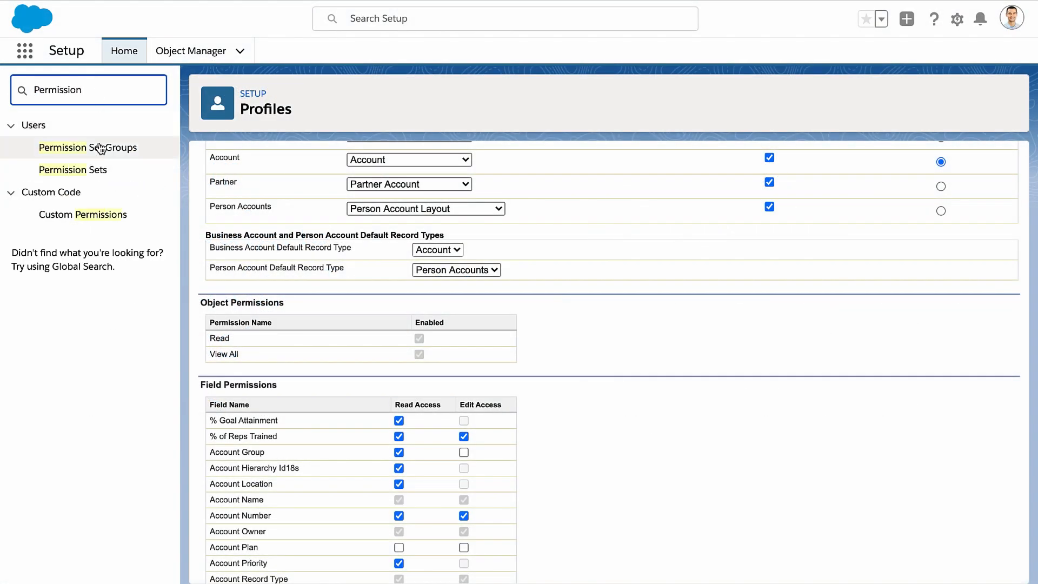
pyautogui.click(73, 170)
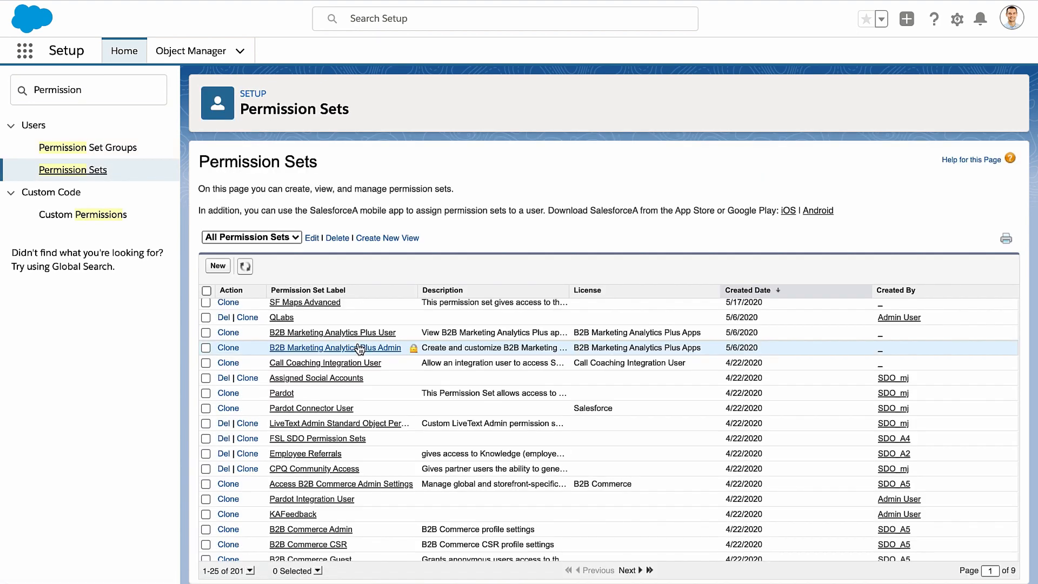
pyautogui.click(335, 348)
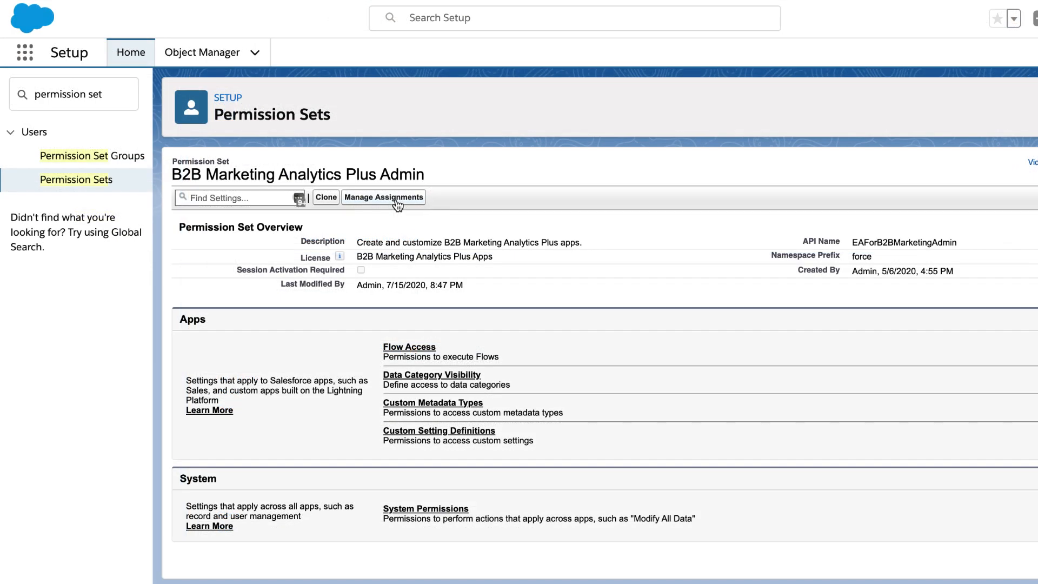
pyautogui.click(383, 196)
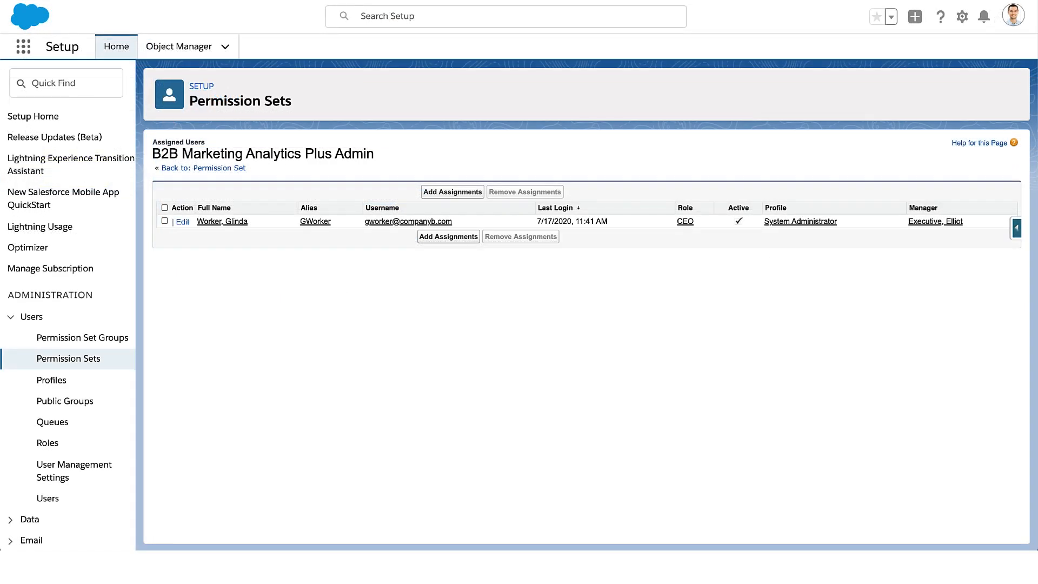